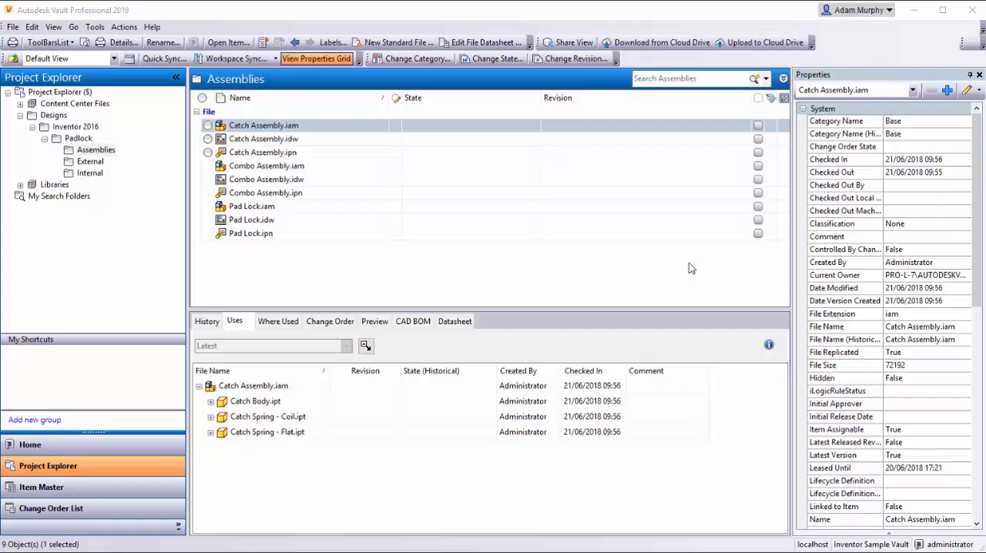
{"action": "mouse_move", "coordinate": [626, 238]}
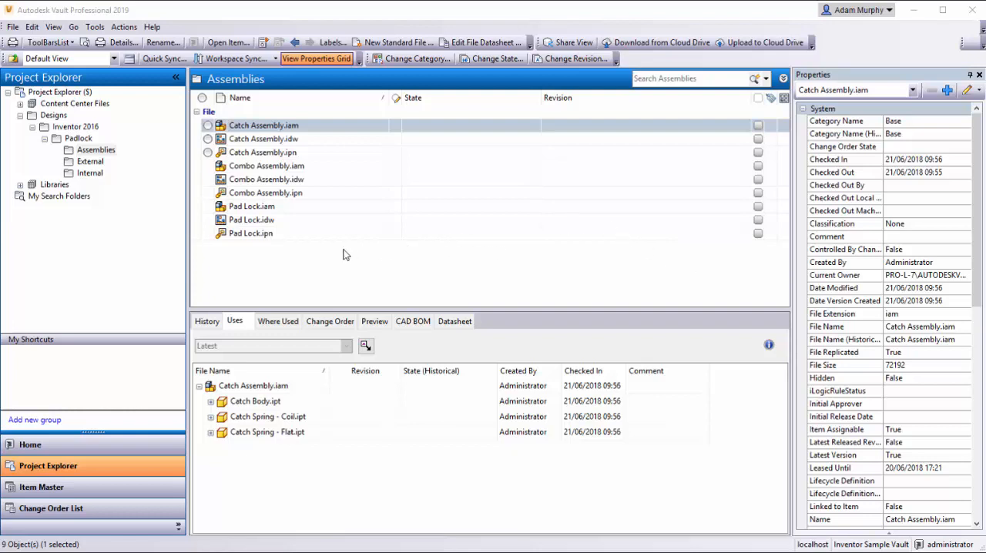
{"action": "mouse_move", "coordinate": [344, 225]}
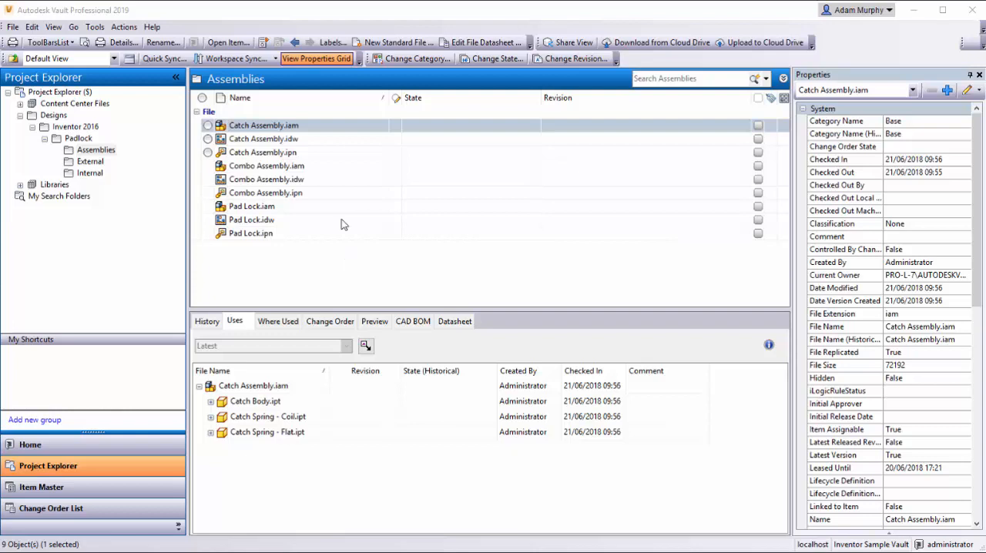
{"action": "mouse_move", "coordinate": [333, 182]}
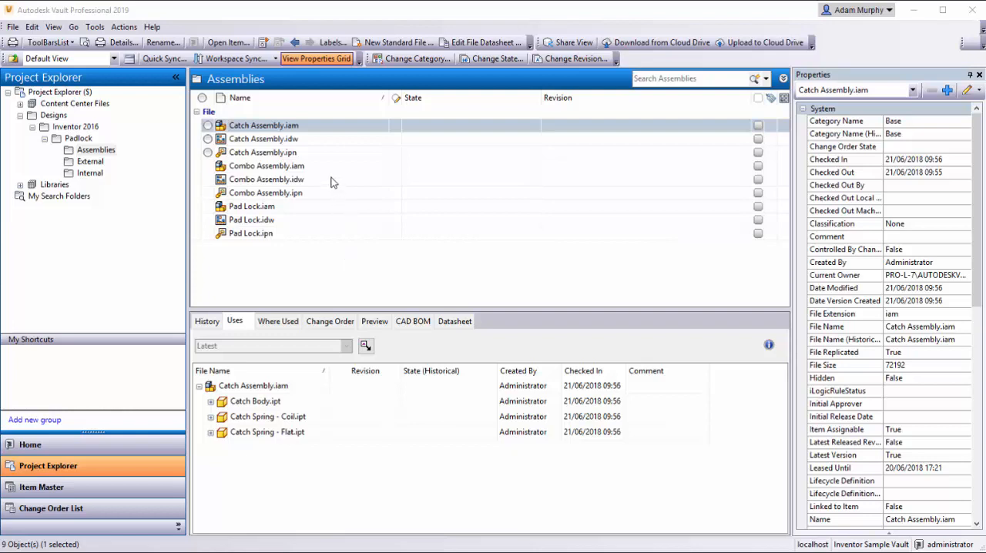
{"action": "mouse_move", "coordinate": [289, 253]}
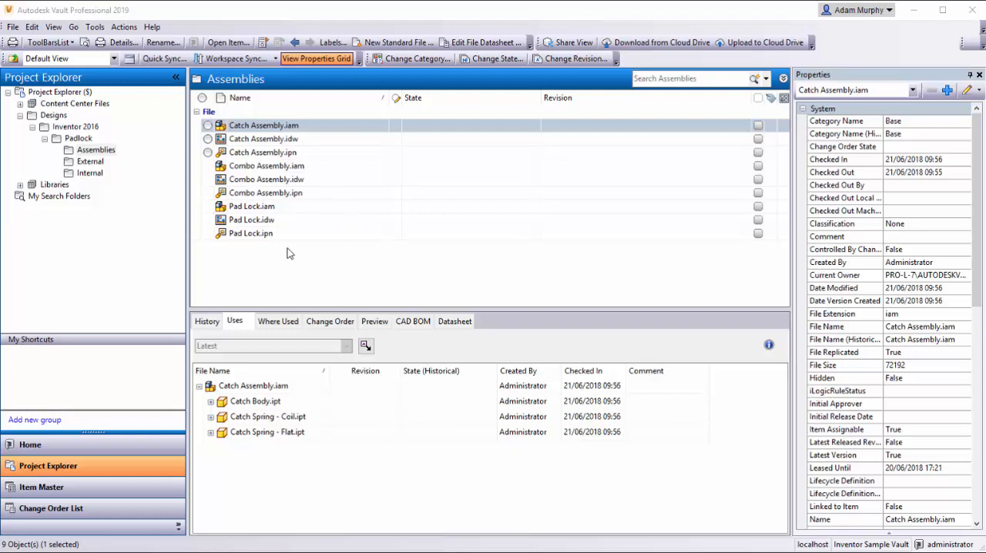
Assign Catch Assembly.iam to a new item via Assign / Update Item, creating item 100003
{"action": "left_click", "coordinate": [264, 125]}
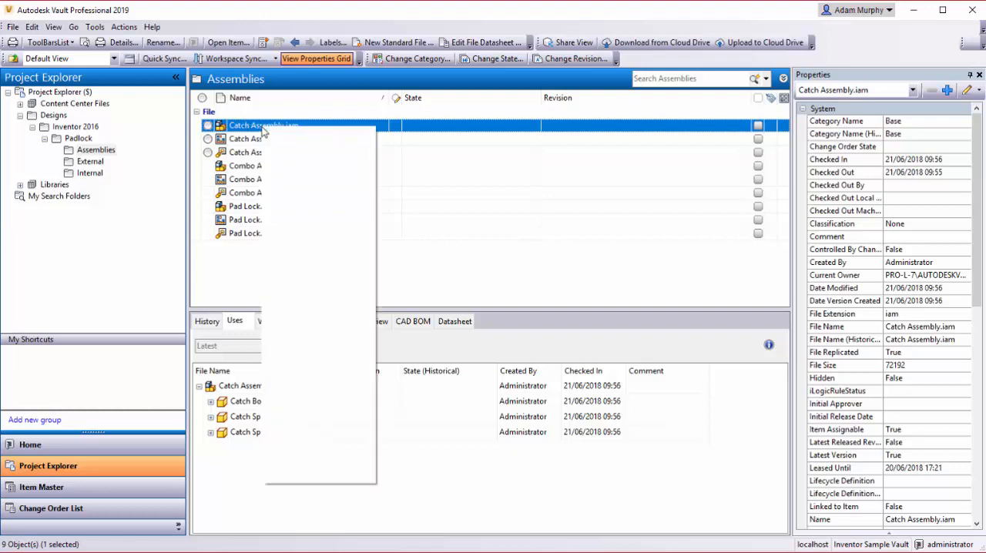
{"action": "right_click", "coordinate": [264, 125]}
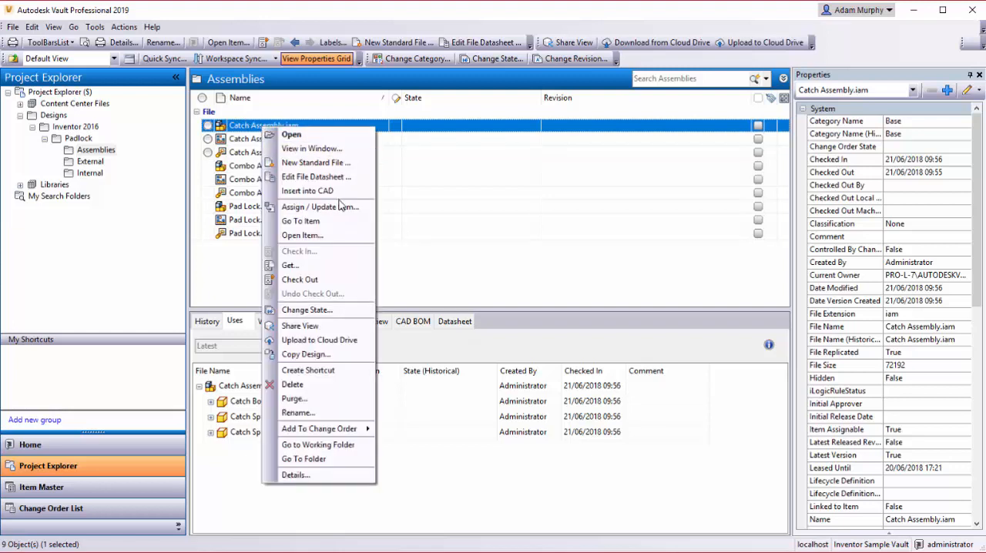
{"action": "left_click", "coordinate": [320, 207]}
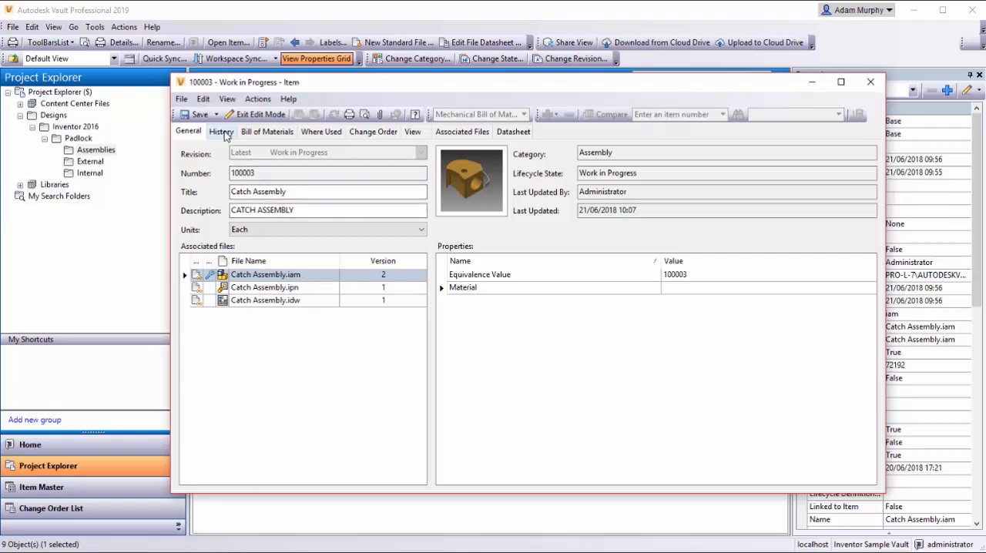
Review item 100003's history, then its bill of materials with Catch Body and two Catch Springs
{"action": "left_click", "coordinate": [221, 131]}
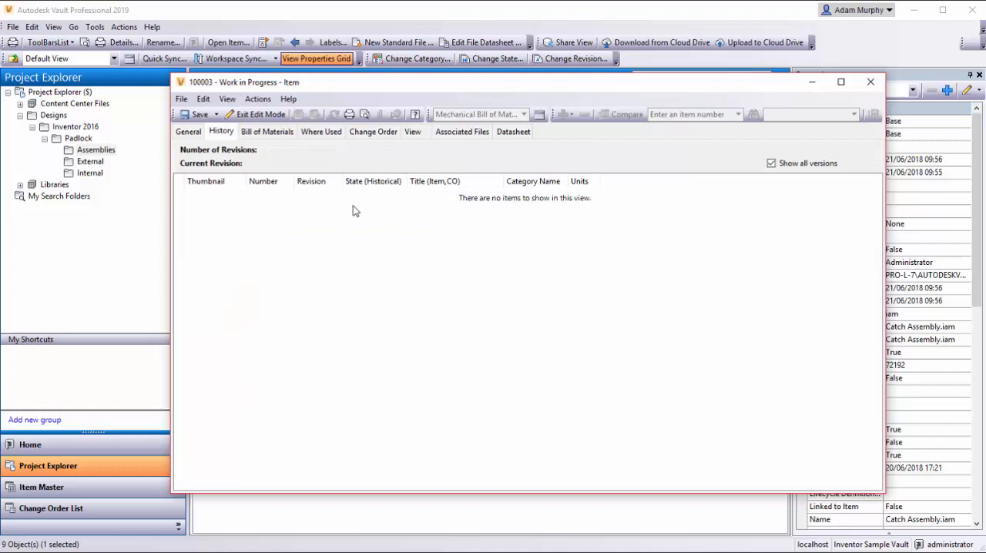
{"action": "left_click", "coordinate": [267, 131]}
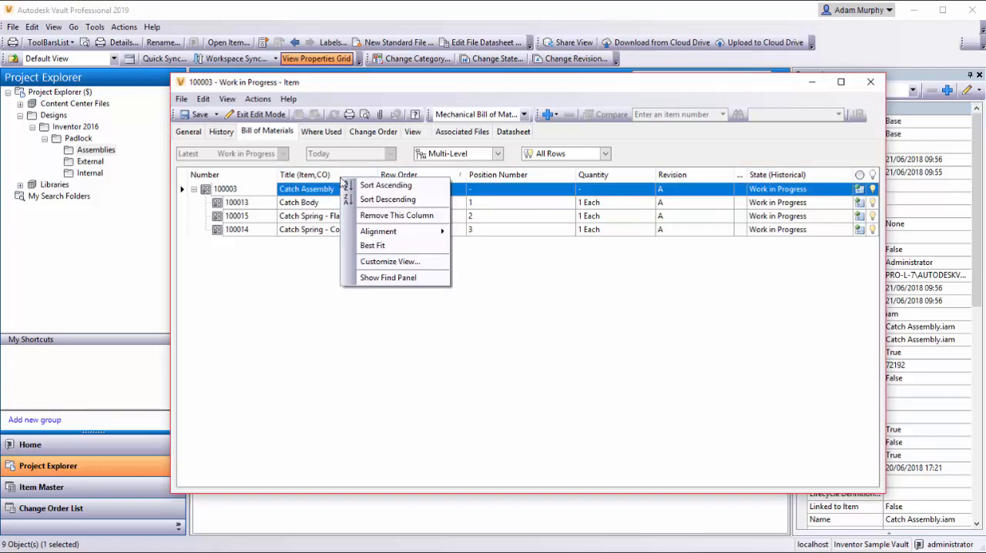
Add a Material column to the bill of materials through Customize View fields
{"action": "left_click", "coordinate": [389, 262]}
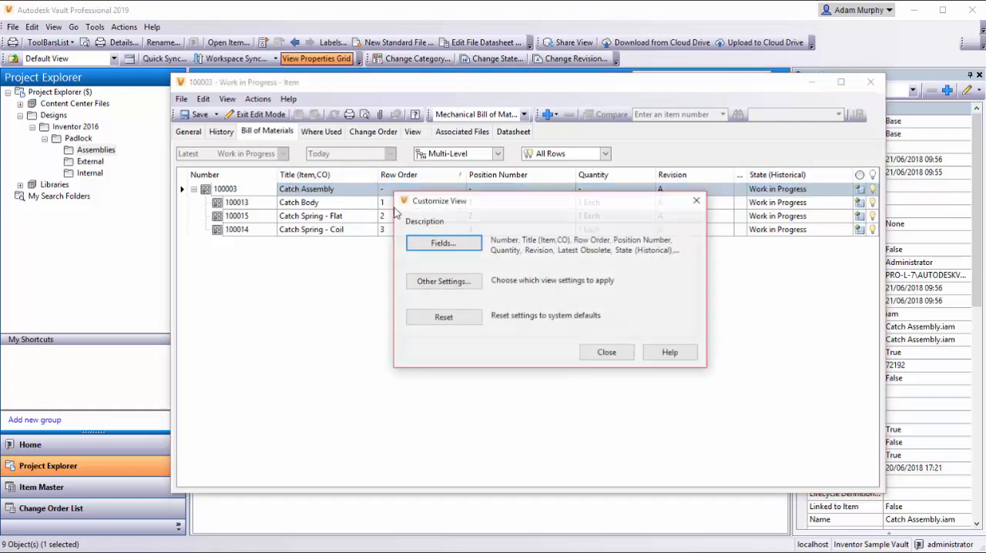
{"action": "left_click", "coordinate": [444, 243]}
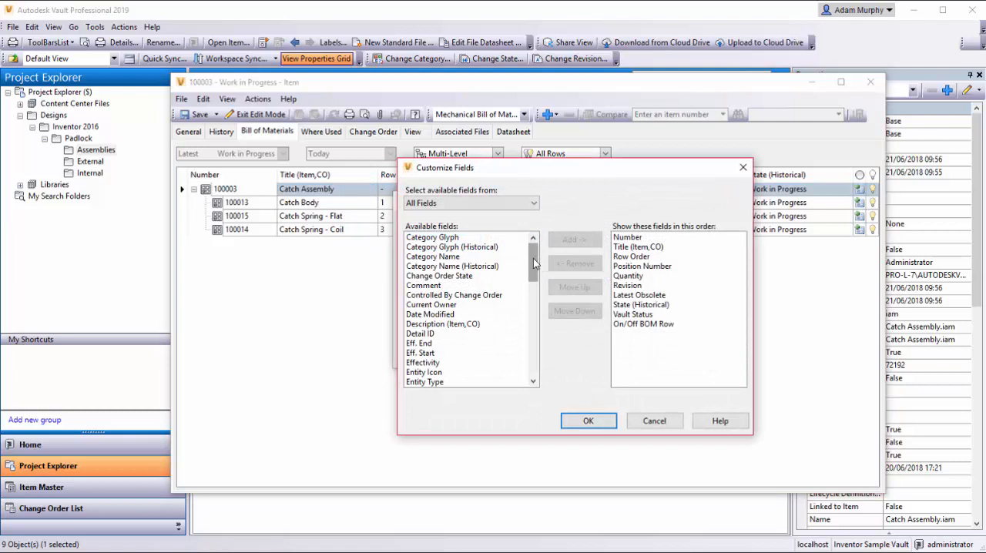
{"action": "left_click", "coordinate": [421, 342]}
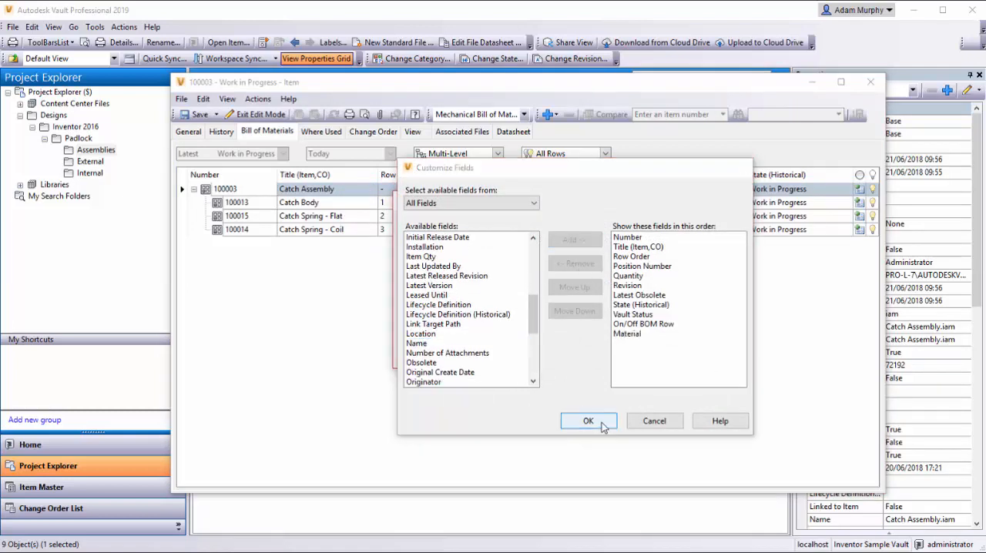
{"action": "left_click", "coordinate": [589, 421]}
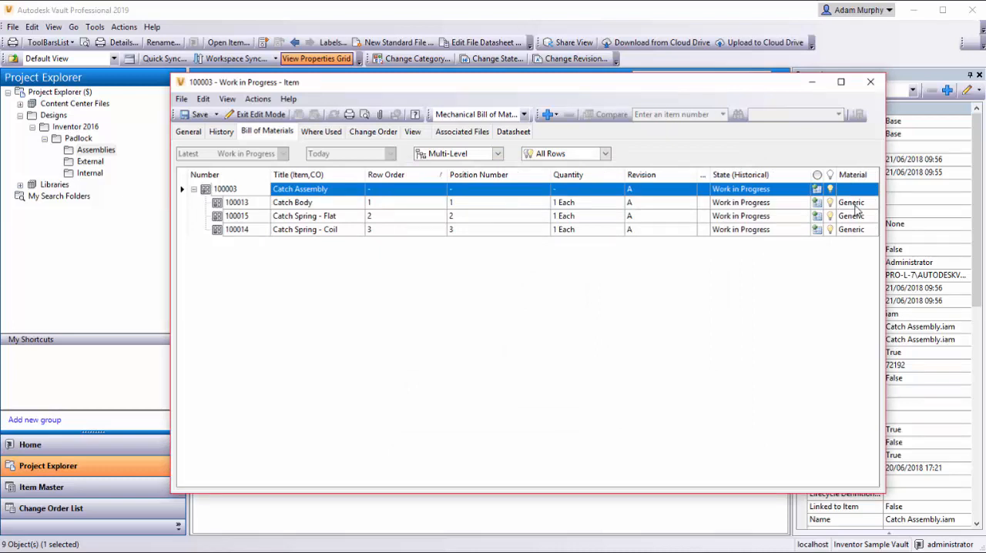
{"action": "mouse_move", "coordinate": [860, 208]}
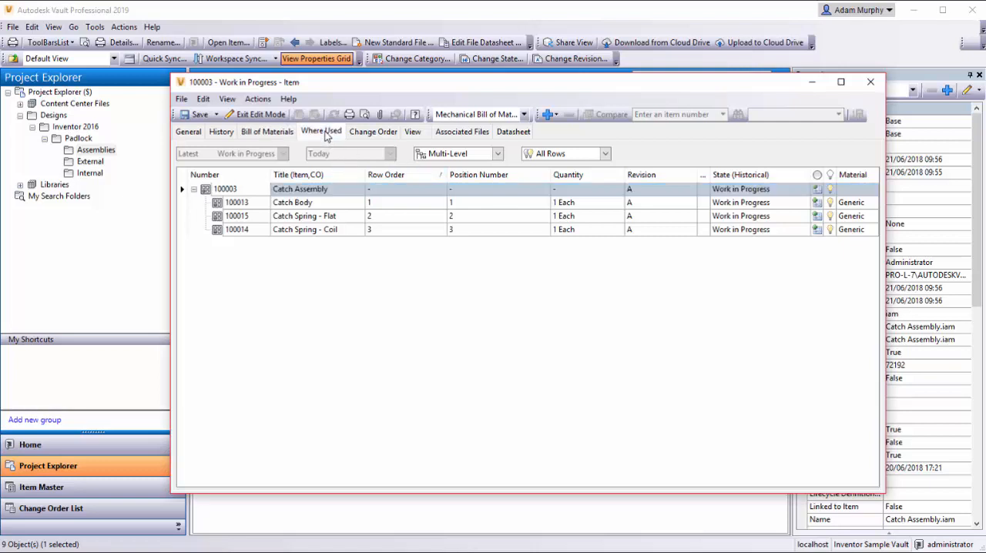
Check Where Used and Change Orders, preview Catch Assembly.iam, then list associated files
{"action": "left_click", "coordinate": [320, 131]}
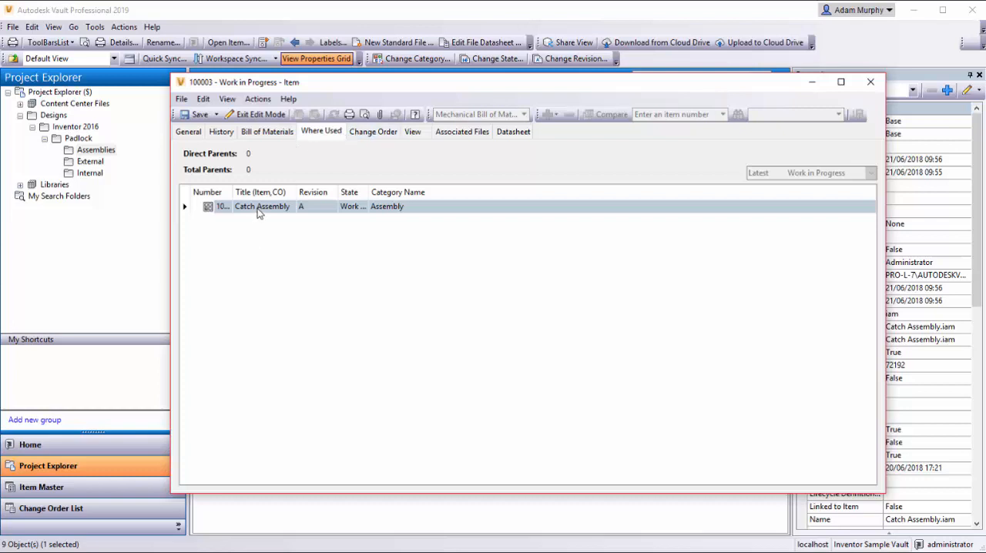
{"action": "left_click", "coordinate": [373, 131]}
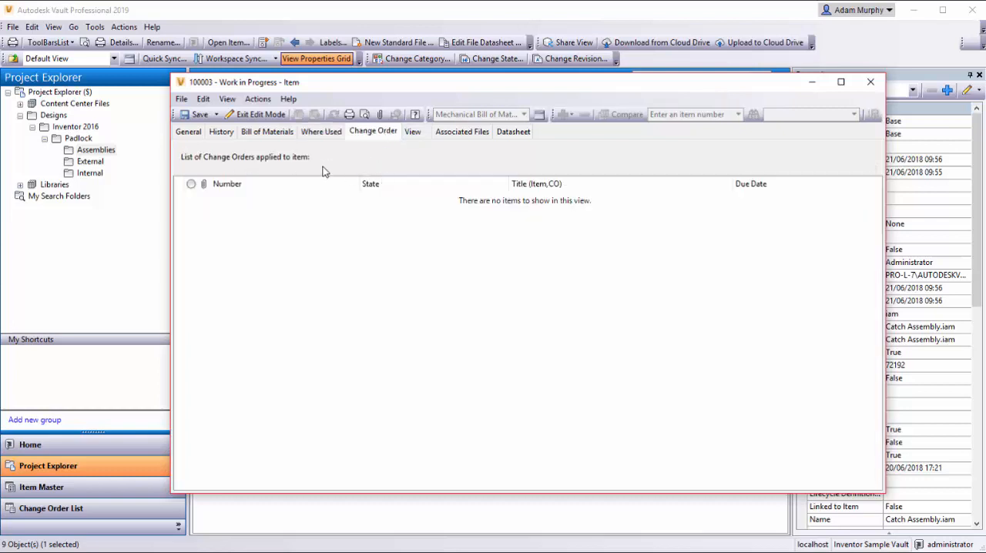
{"action": "mouse_move", "coordinate": [321, 131]}
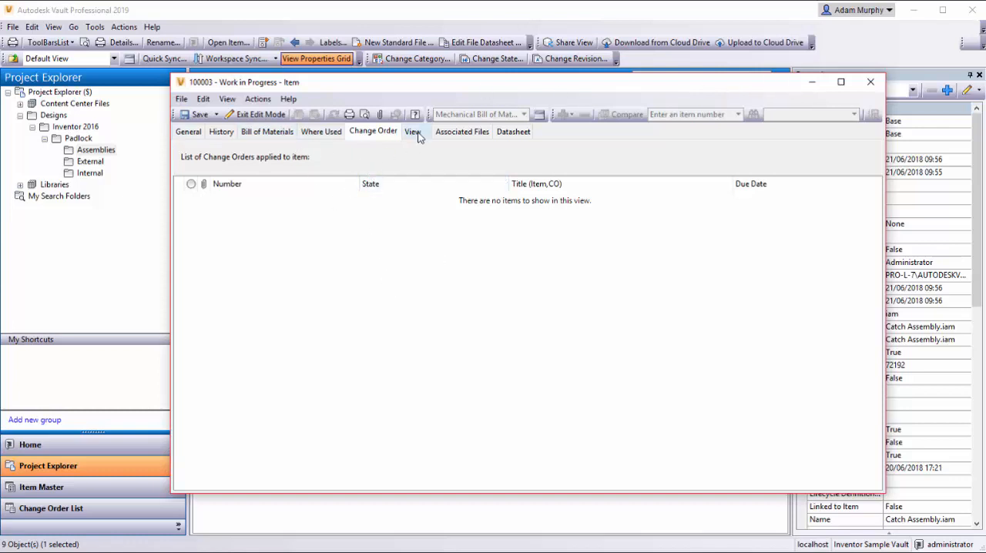
{"action": "left_click", "coordinate": [413, 131]}
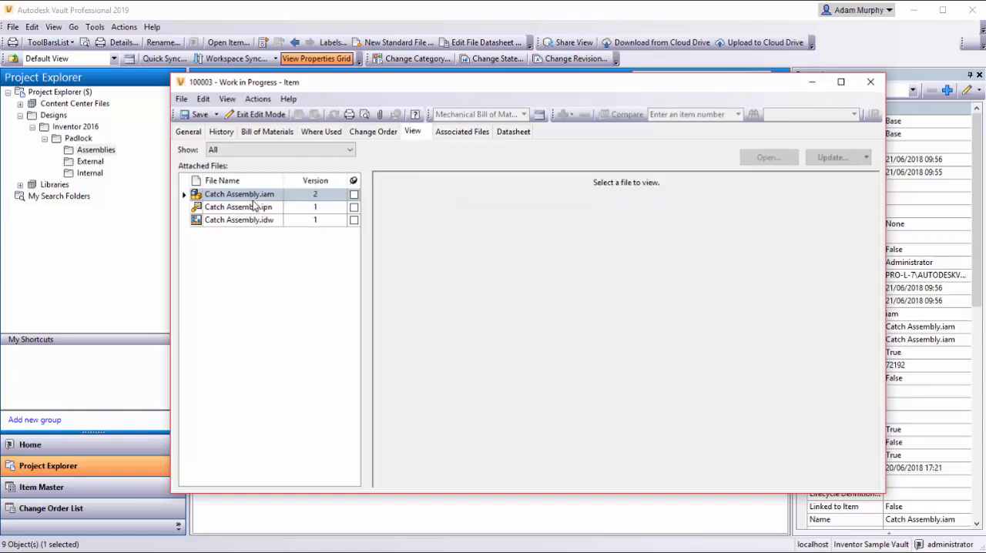
{"action": "left_click", "coordinate": [239, 194]}
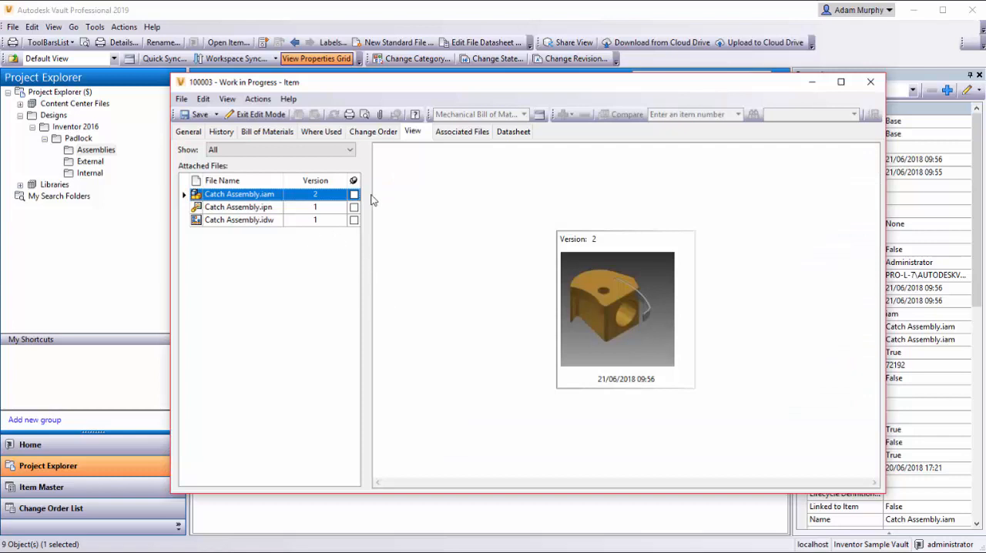
{"action": "left_click", "coordinate": [462, 131]}
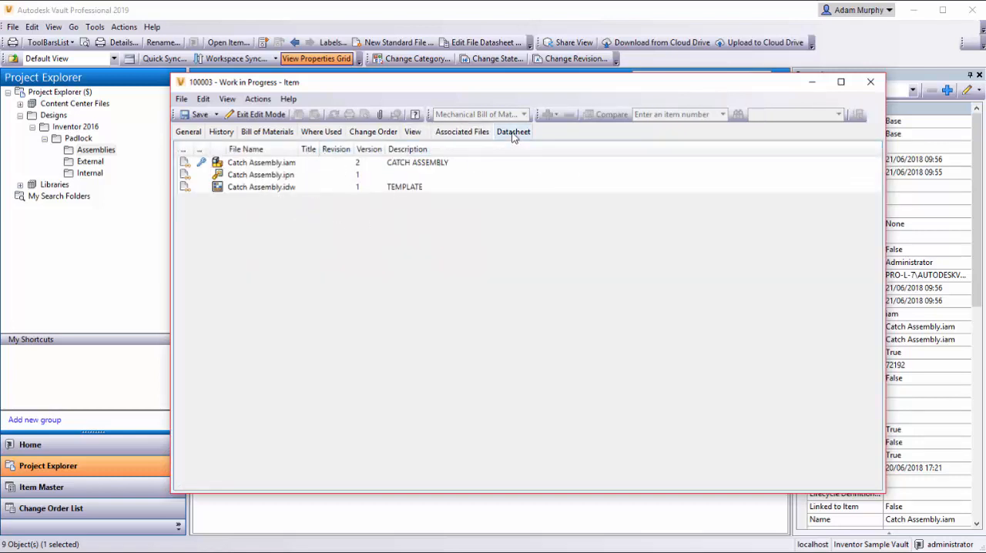
View the datasheet, return to General details and close the item 100003 record
{"action": "left_click", "coordinate": [513, 131]}
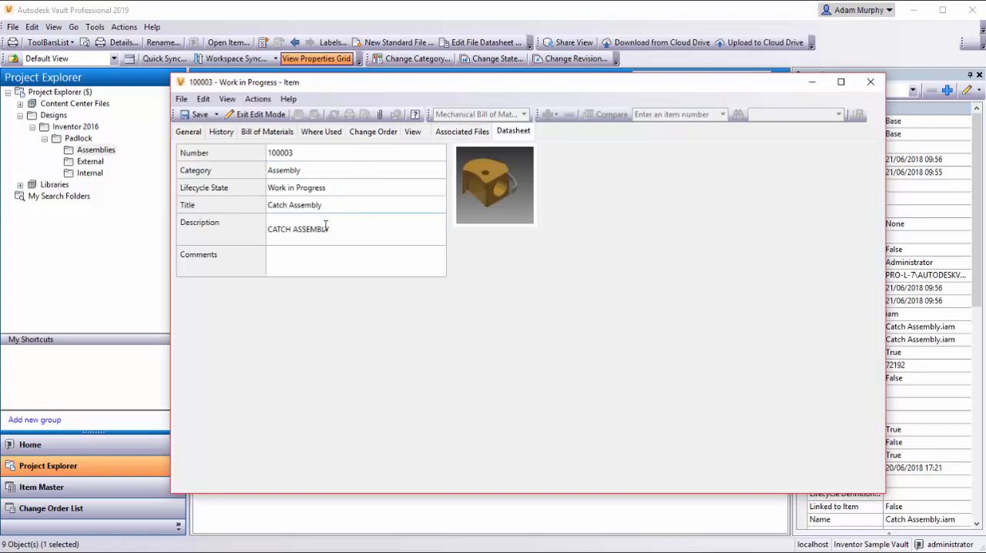
{"action": "mouse_move", "coordinate": [419, 197]}
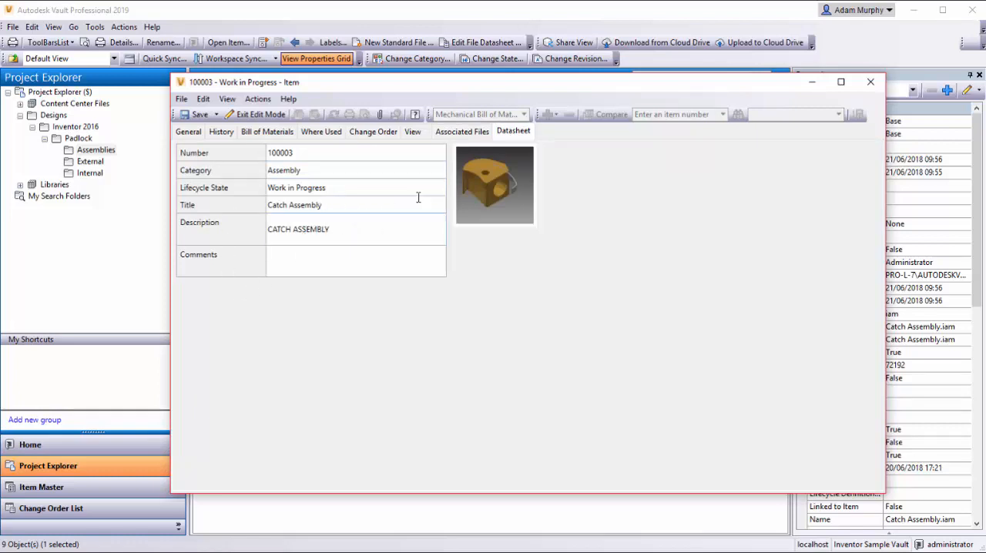
{"action": "left_click", "coordinate": [189, 131]}
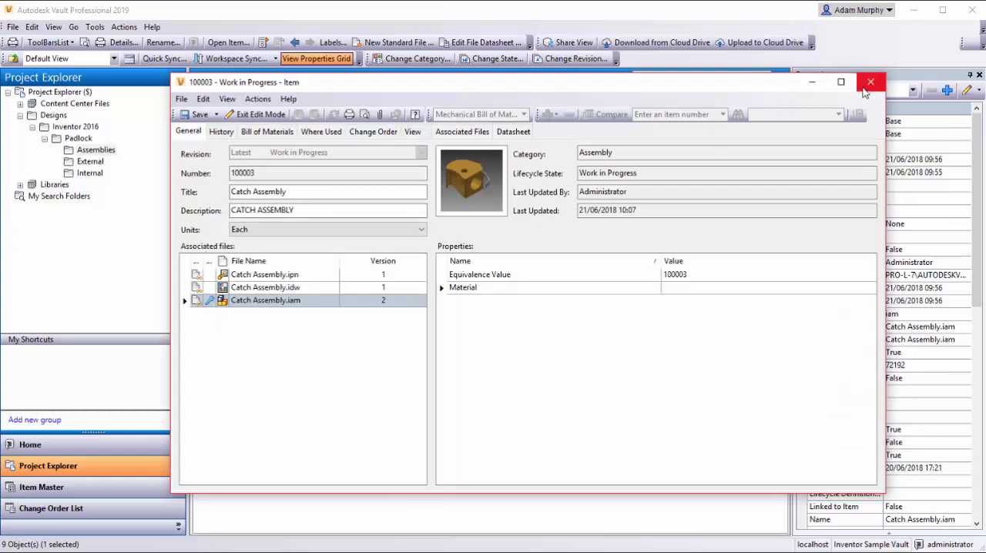
{"action": "left_click", "coordinate": [200, 114]}
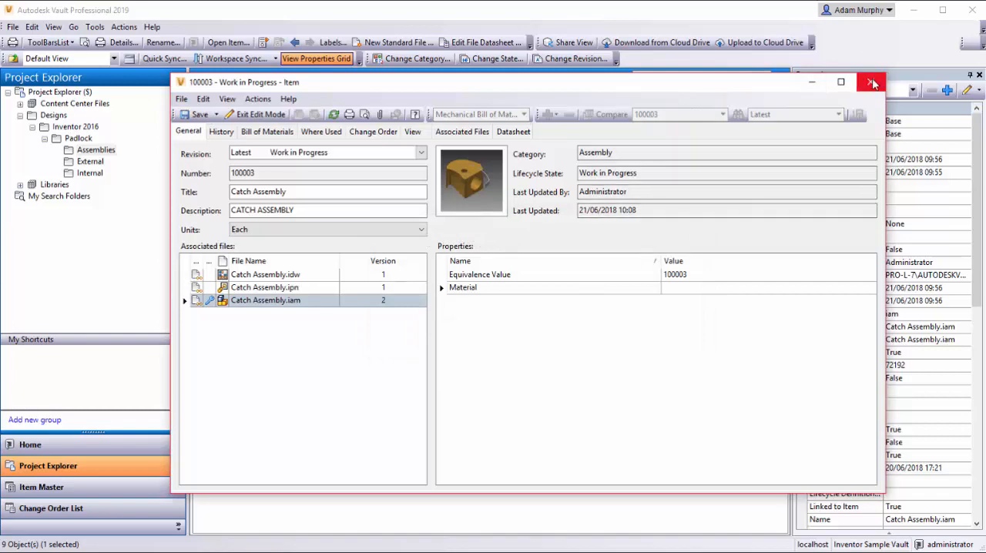
{"action": "left_click", "coordinate": [873, 84]}
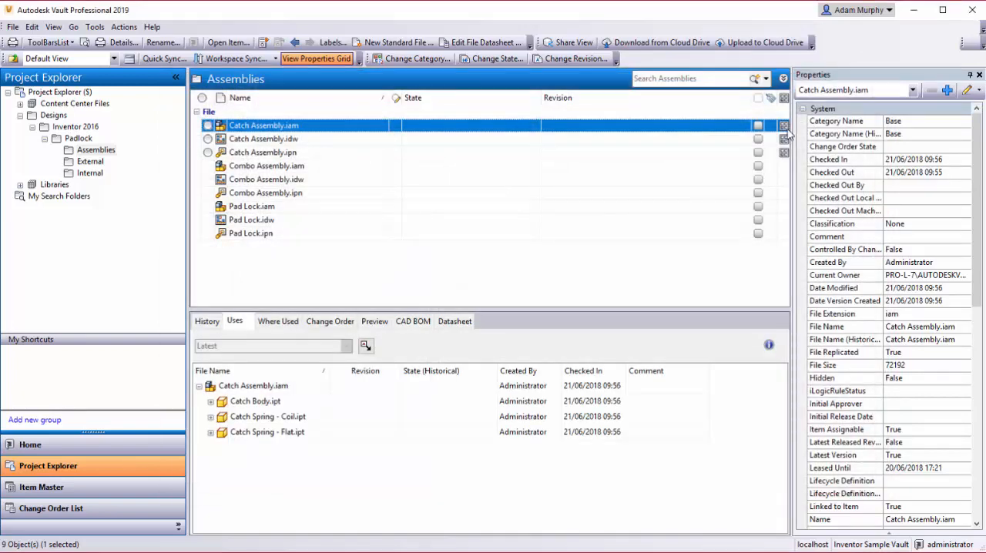
{"action": "mouse_move", "coordinate": [786, 156]}
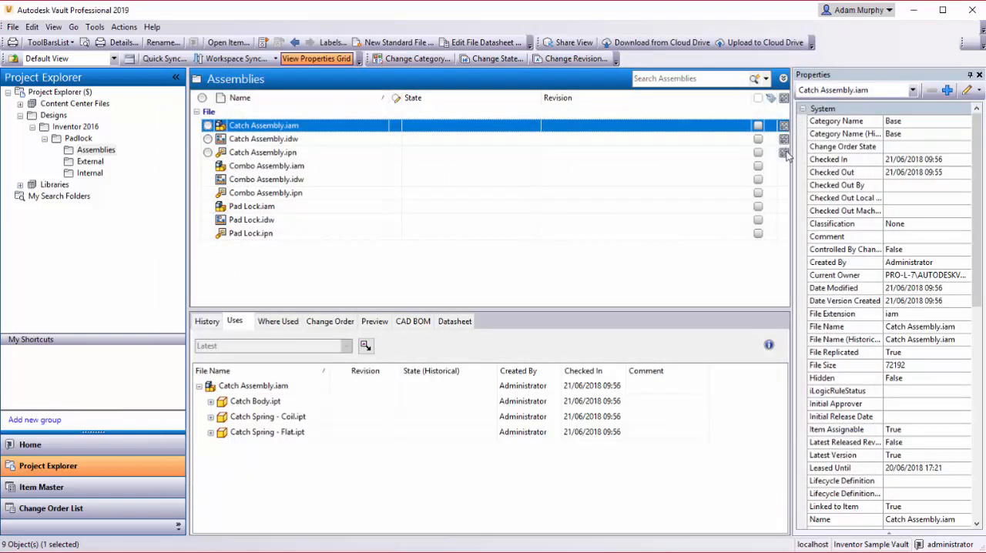
{"action": "mouse_move", "coordinate": [686, 133]}
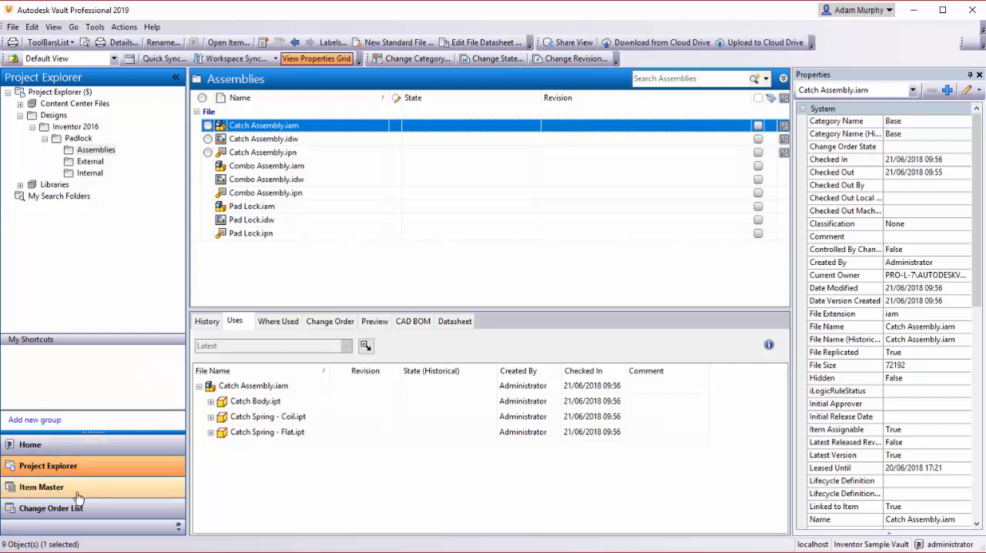
Switch to the Item Master listing items 100003, 100013, 100014 and 100015
{"action": "left_click", "coordinate": [42, 487]}
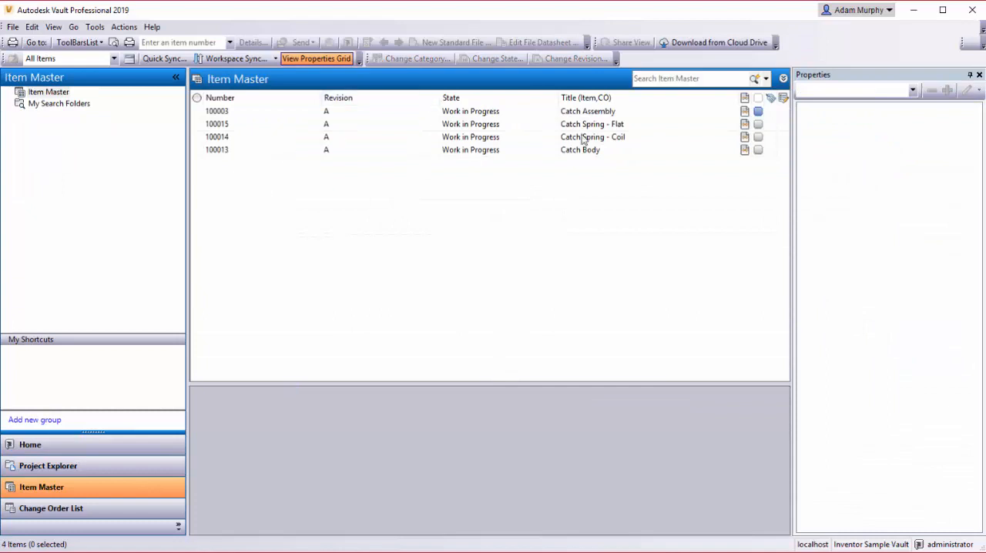
{"action": "mouse_move", "coordinate": [245, 192]}
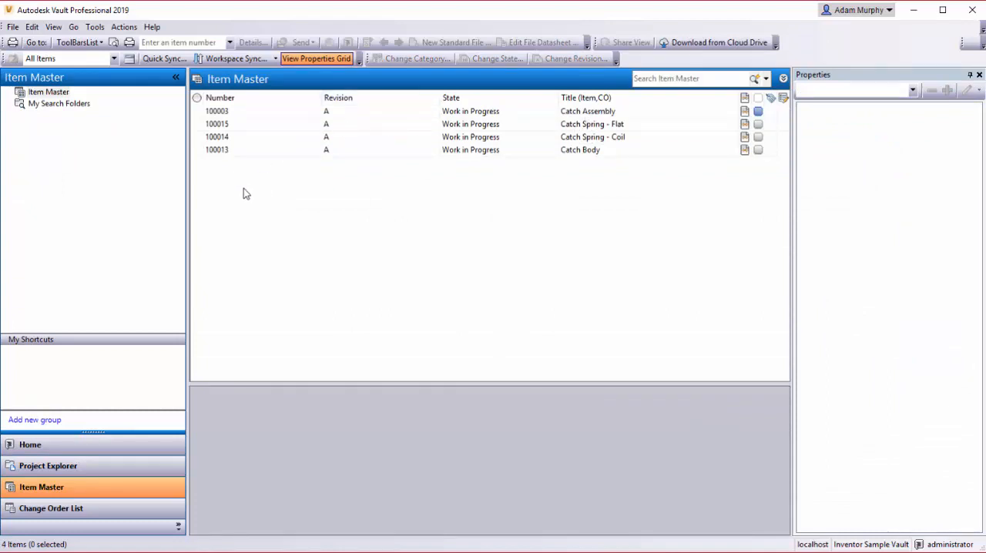
Return to Project Explorer showing the Padlock Assemblies folder
{"action": "left_click", "coordinate": [48, 466]}
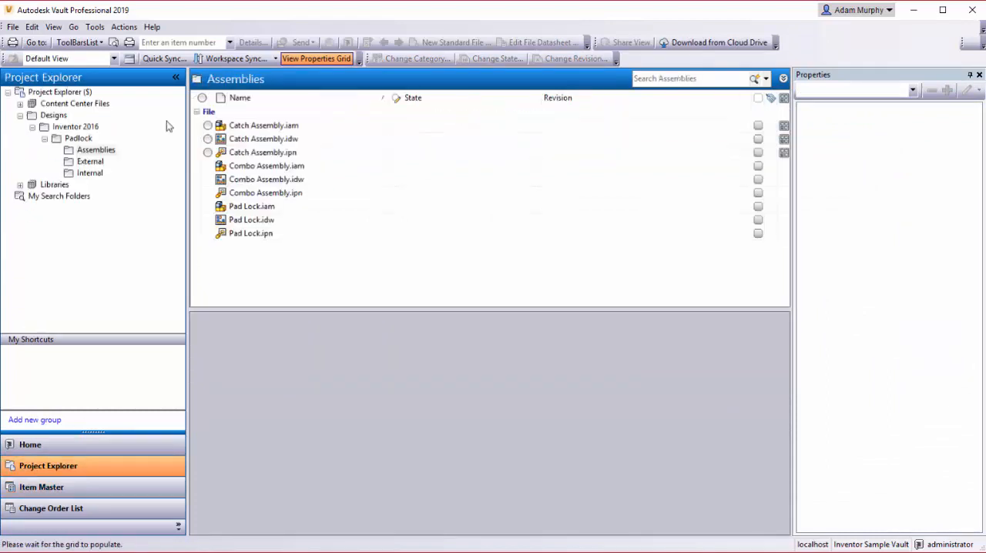